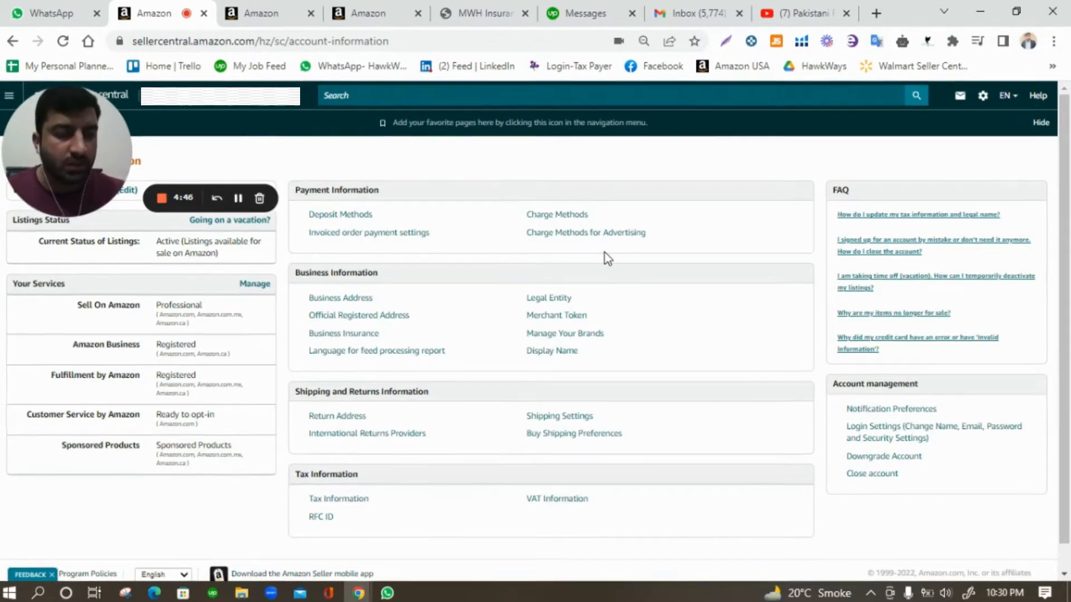
Step: Go to the Business Insurance page showing the two verified policies
{"action": "left_click", "coordinate": [982, 96]}
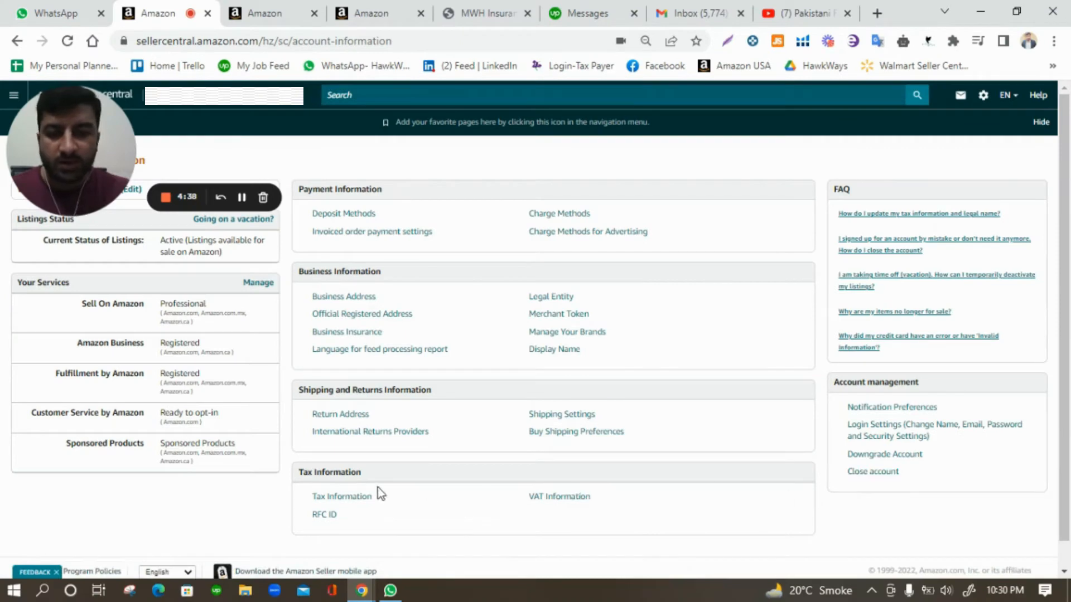
{"action": "mouse_move", "coordinate": [386, 287]}
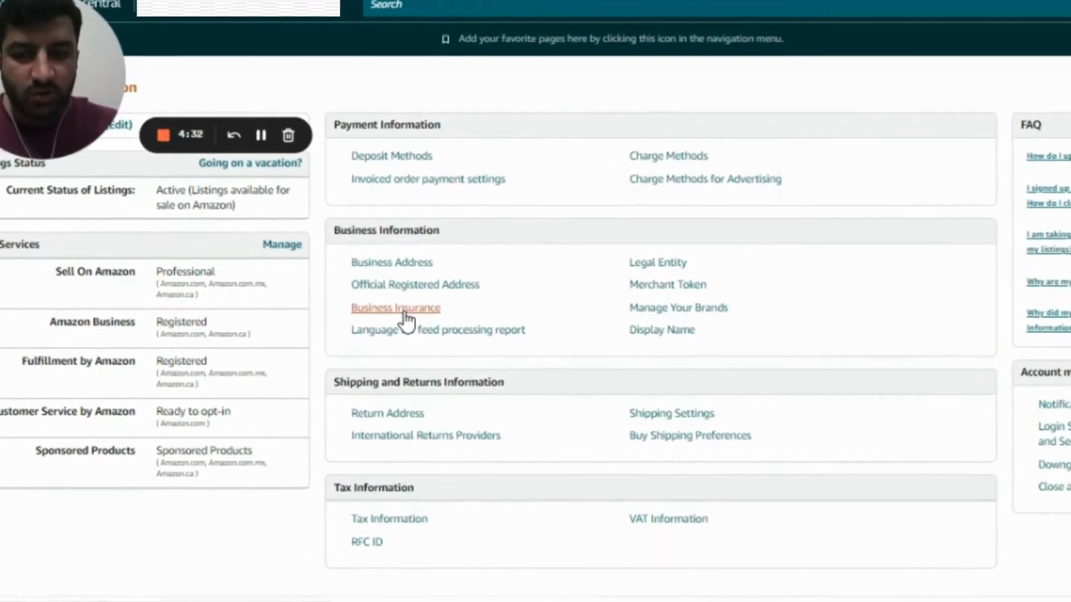
{"action": "left_click", "coordinate": [395, 308]}
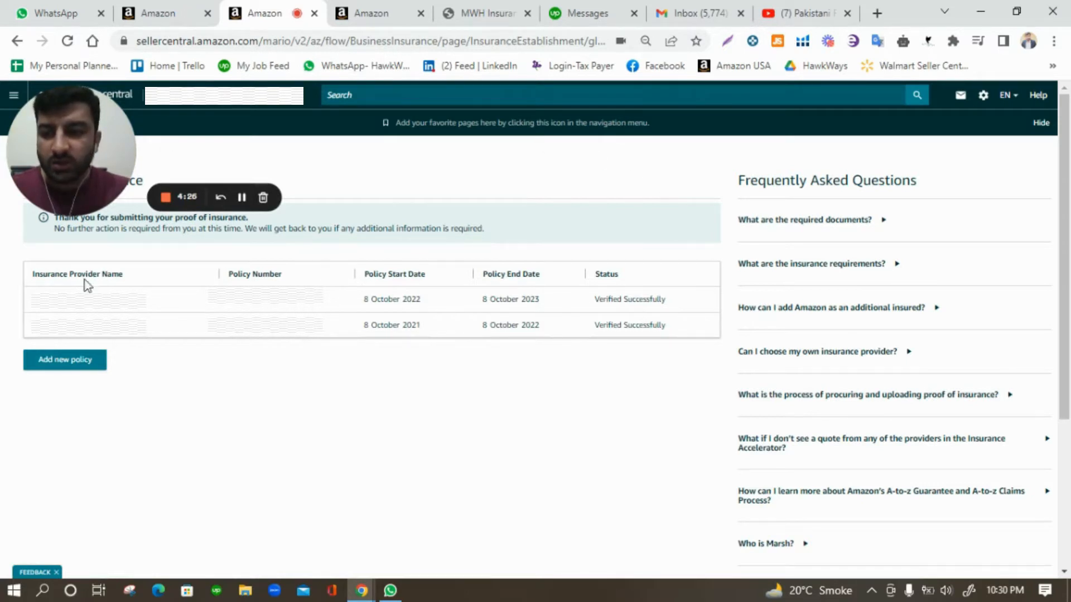
{"action": "mouse_move", "coordinate": [170, 356]}
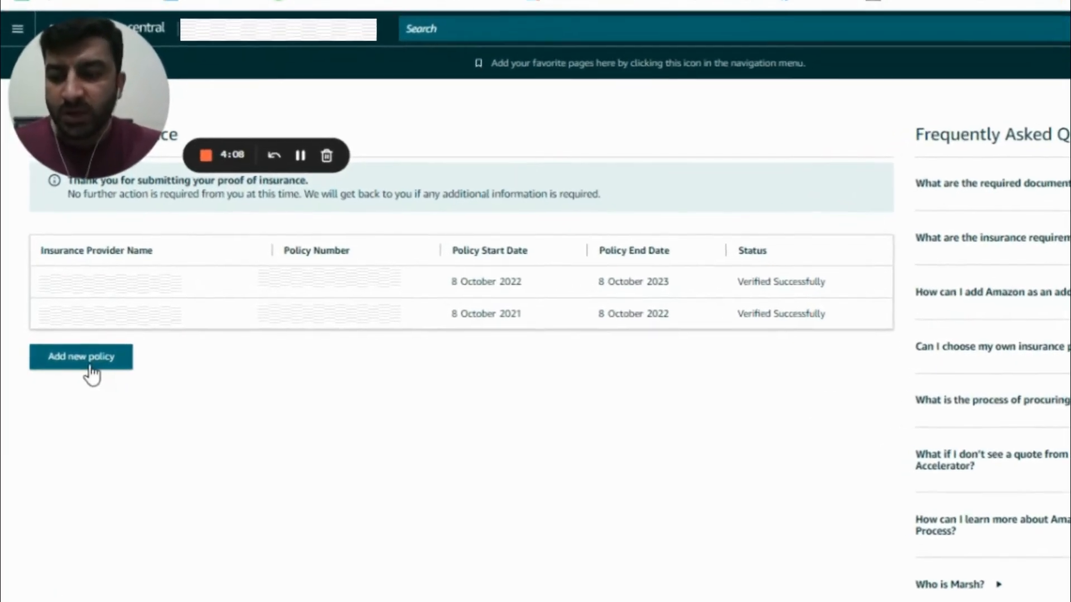
Step: Scroll down through the new policy's proof-of-insurance form
{"action": "scroll", "scroll_direction": "down", "scroll_amount": 3}
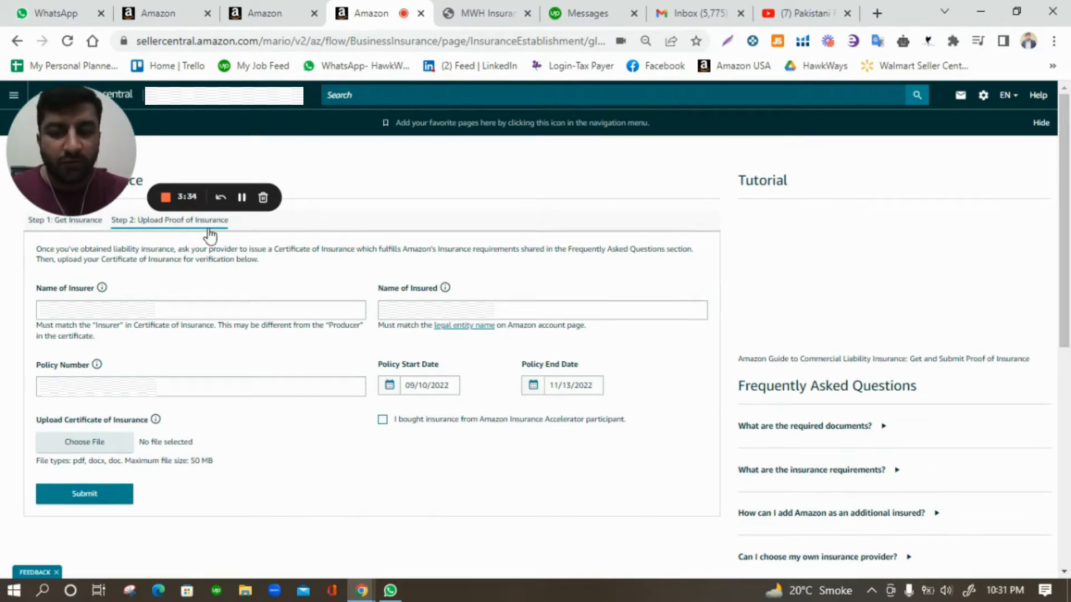
{"action": "scroll", "scroll_direction": "down", "scroll_amount": 3}
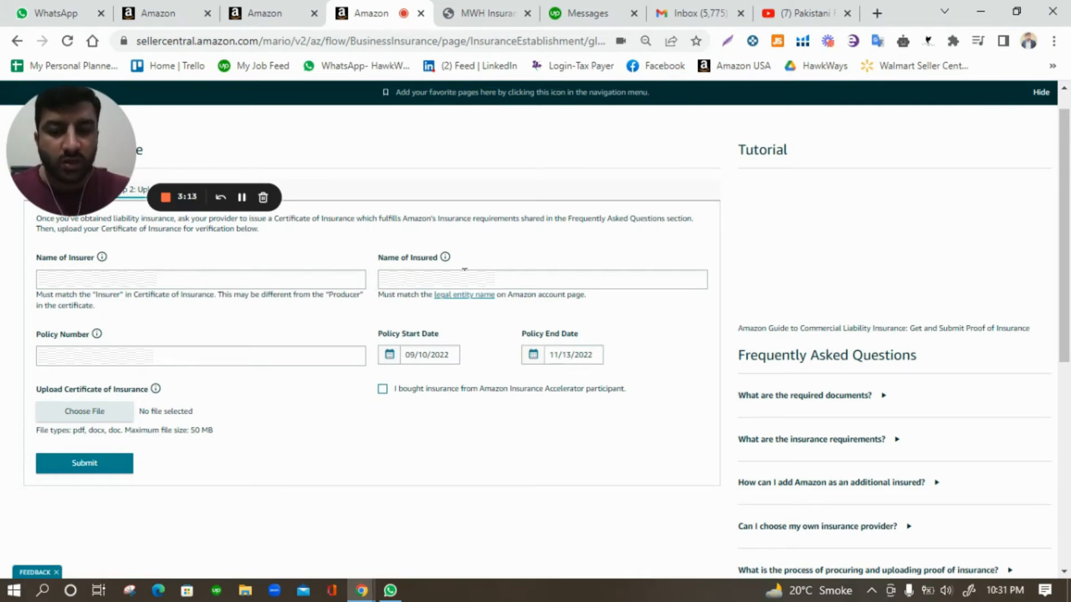
{"action": "left_click", "coordinate": [542, 279]}
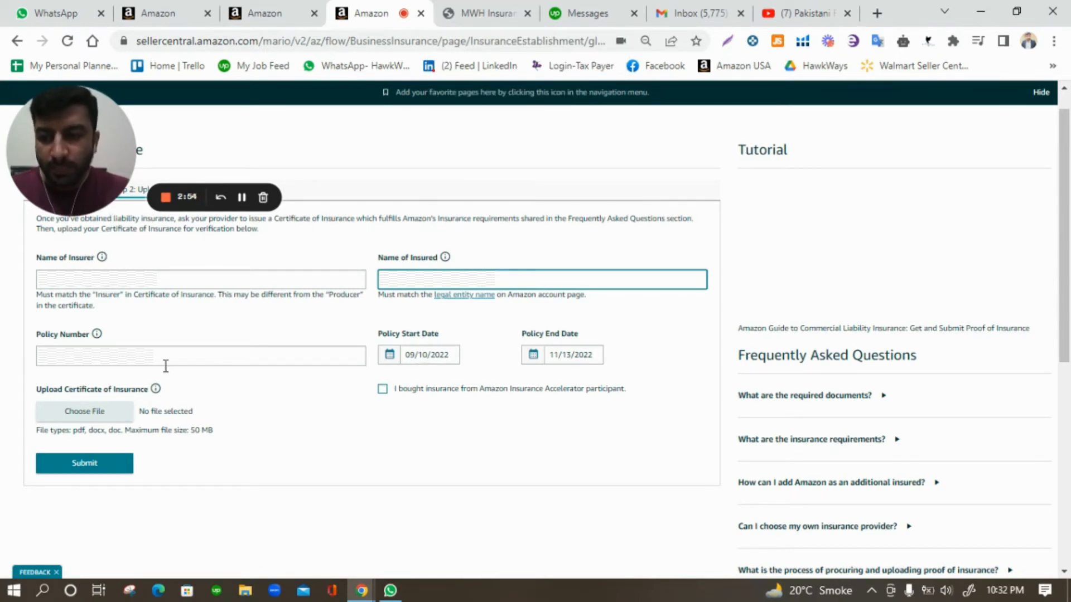
{"action": "left_click", "coordinate": [201, 356]}
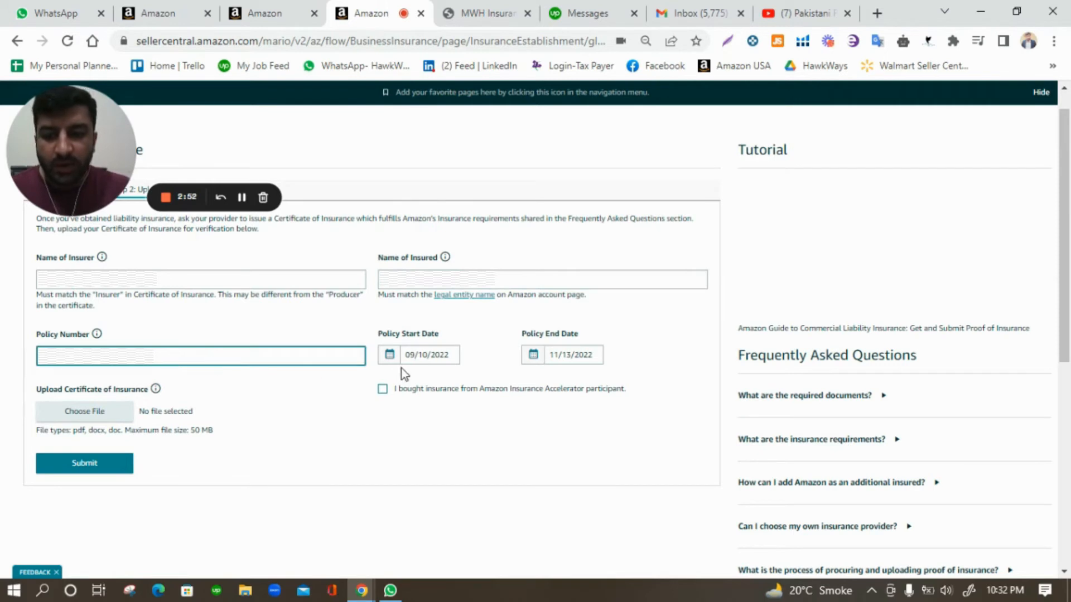
{"action": "mouse_move", "coordinate": [478, 379]}
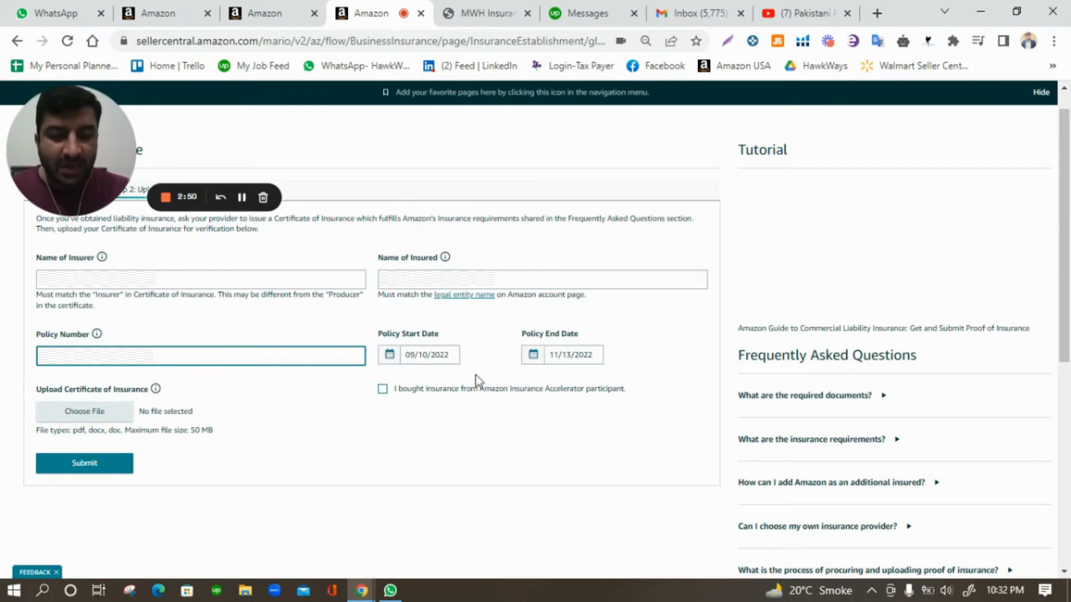
Step: Pick 8 October 2022 in the Policy Start Date calendar
{"action": "left_click", "coordinate": [388, 355]}
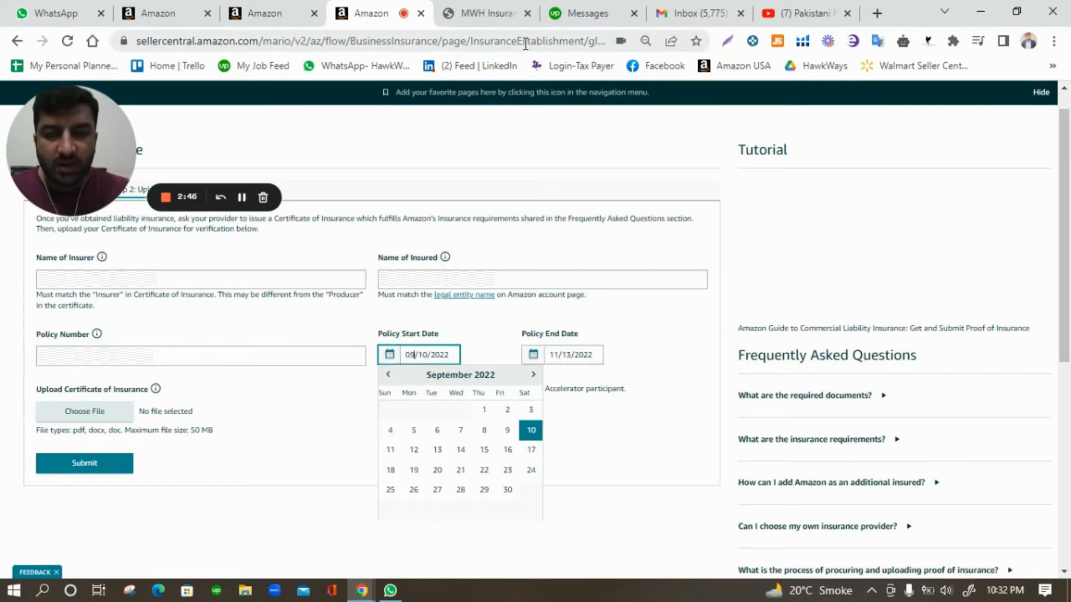
{"action": "left_click", "coordinate": [390, 355]}
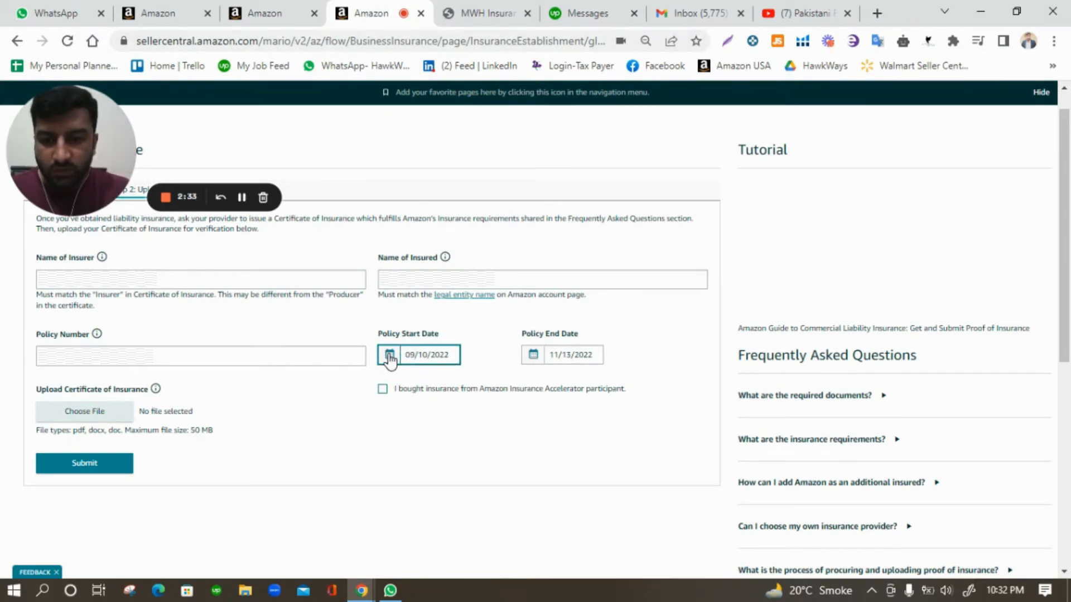
{"action": "left_click", "coordinate": [390, 355]}
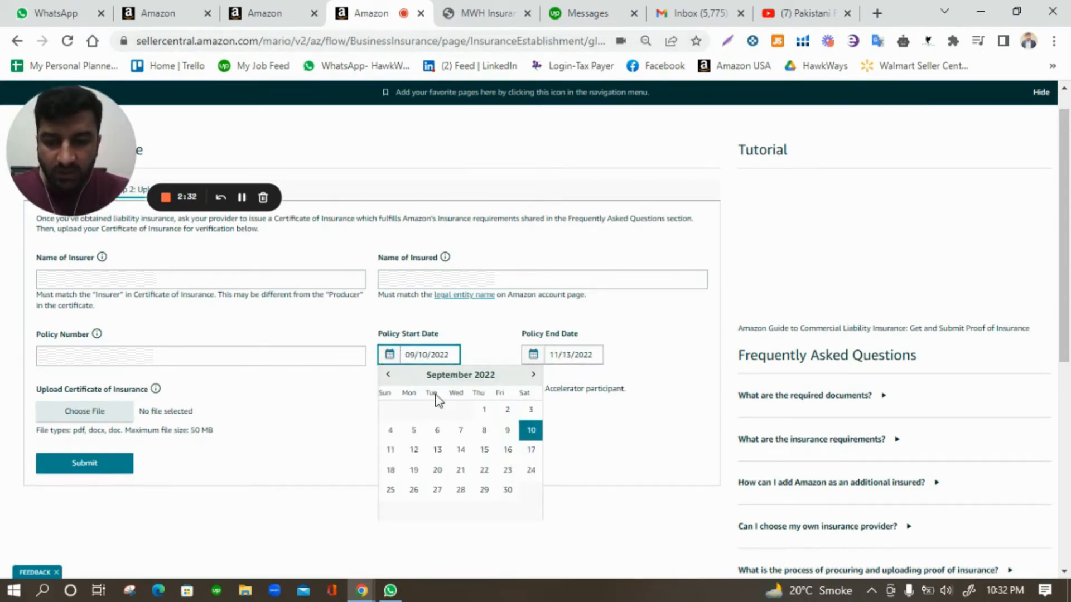
{"action": "left_click", "coordinate": [533, 375]}
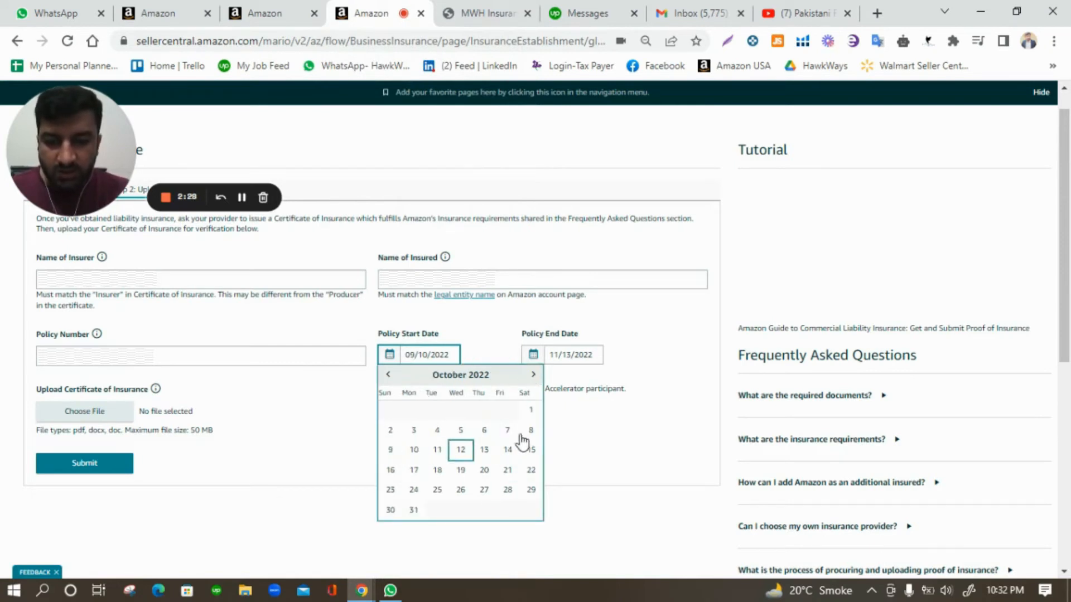
{"action": "left_click", "coordinate": [531, 430]}
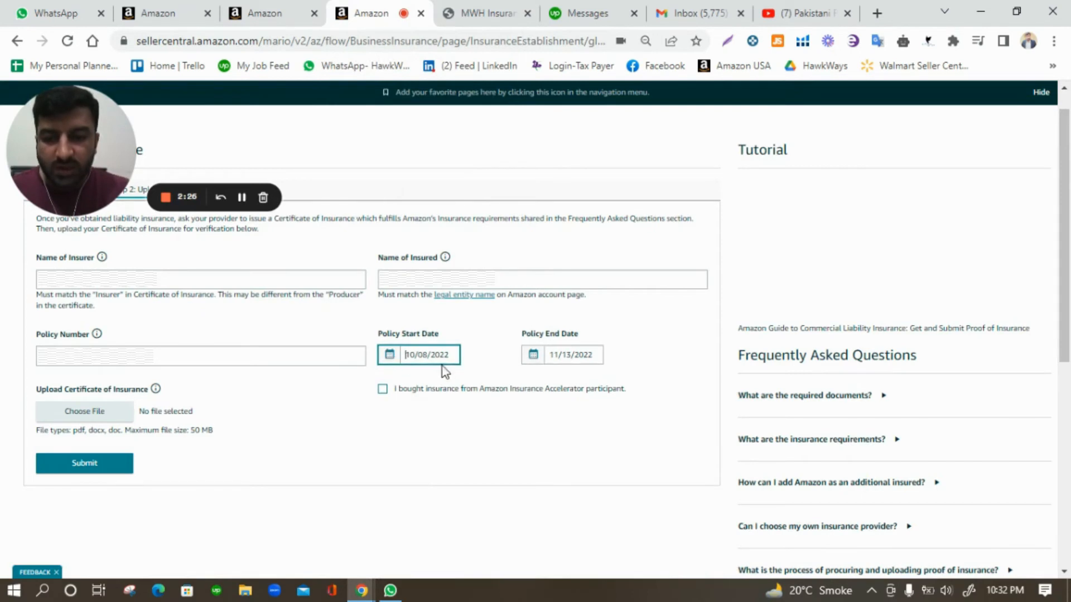
{"action": "left_click", "coordinate": [571, 355]}
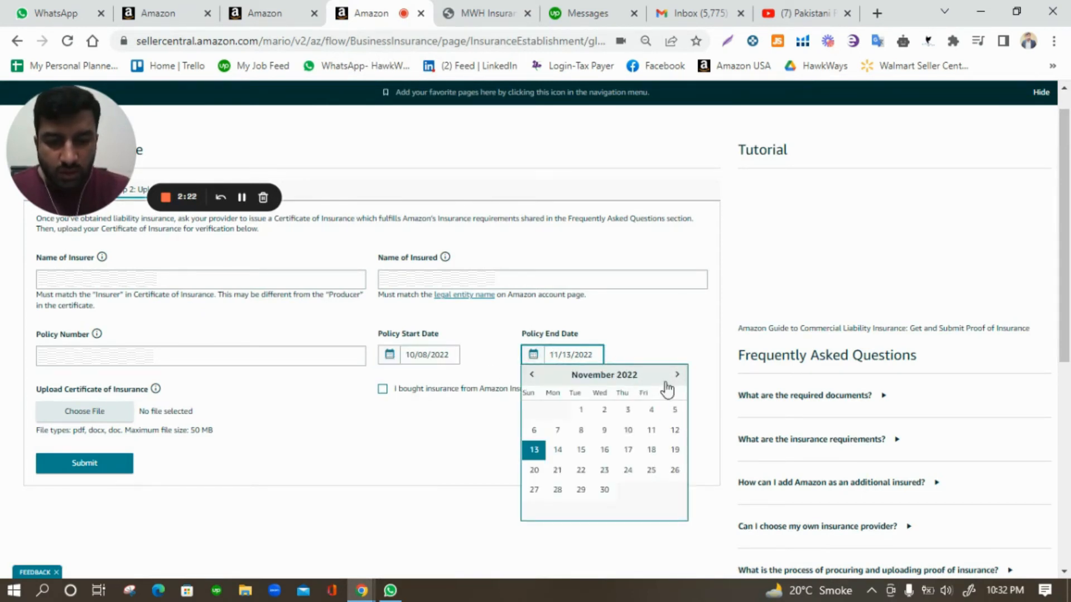
Step: Pick 8 October 2023 as the Policy End Date for a one-year term
{"action": "left_click", "coordinate": [676, 374]}
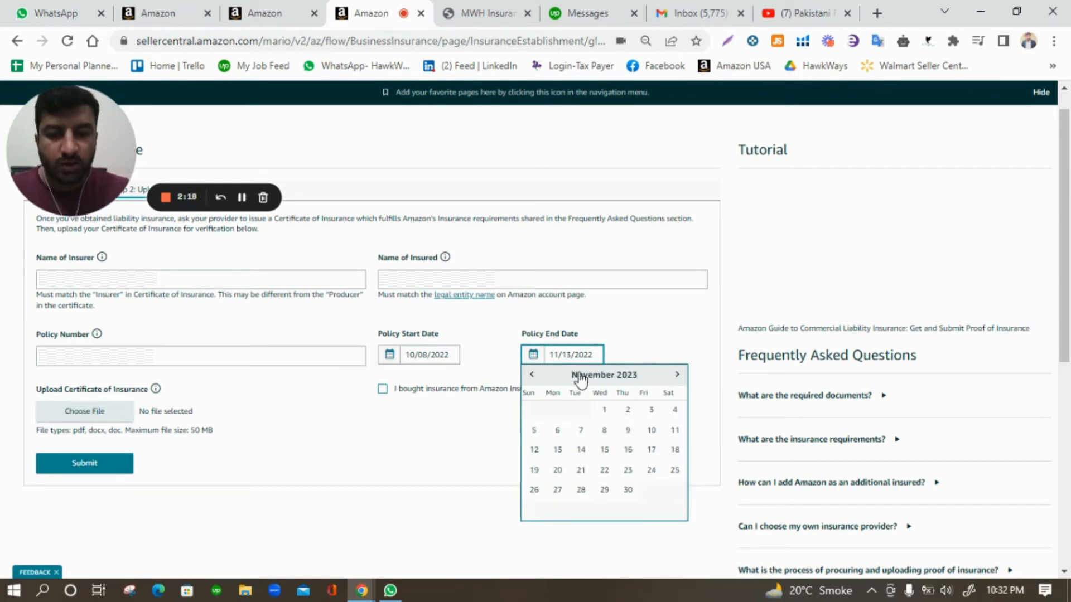
{"action": "left_click", "coordinate": [530, 375]}
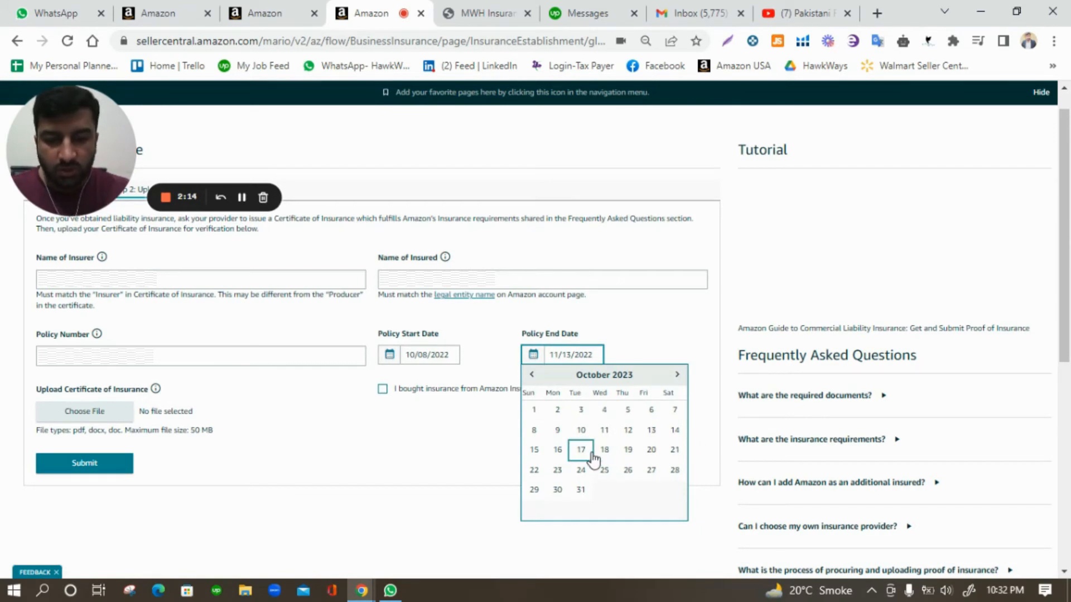
{"action": "mouse_move", "coordinate": [534, 429]}
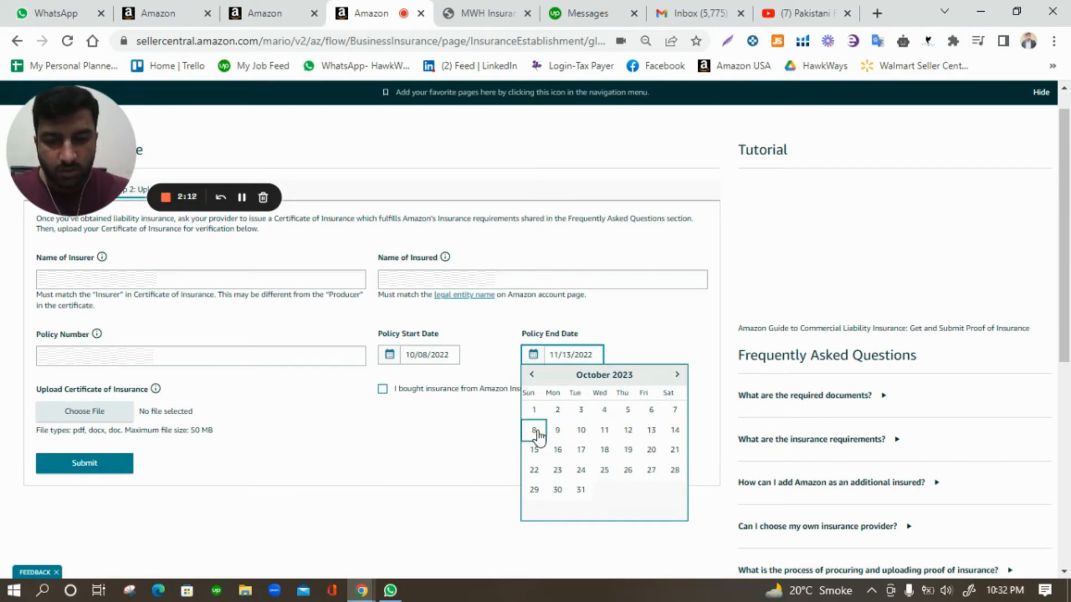
{"action": "left_click", "coordinate": [533, 430]}
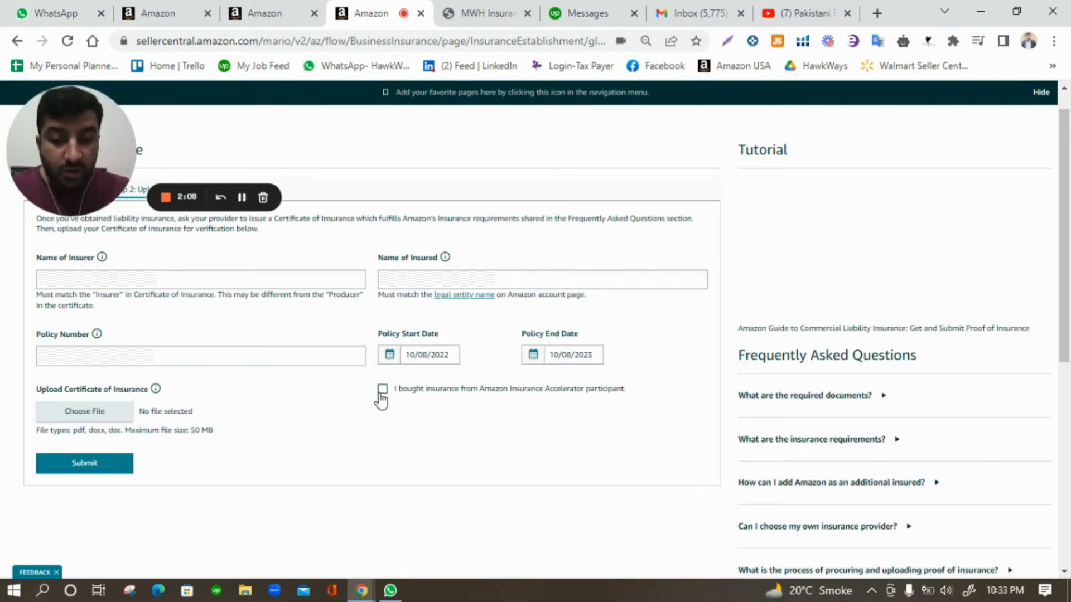
{"action": "mouse_move", "coordinate": [383, 399]}
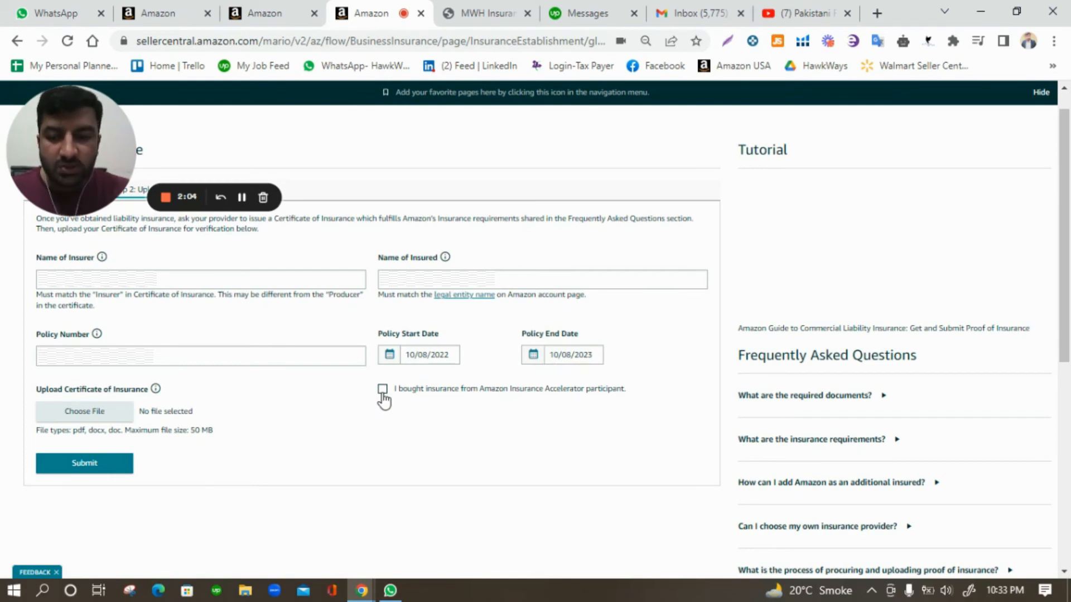
Step: Check 'I bought insurance from Amazon Insurance Accelerator participant'
{"action": "left_click", "coordinate": [383, 389]}
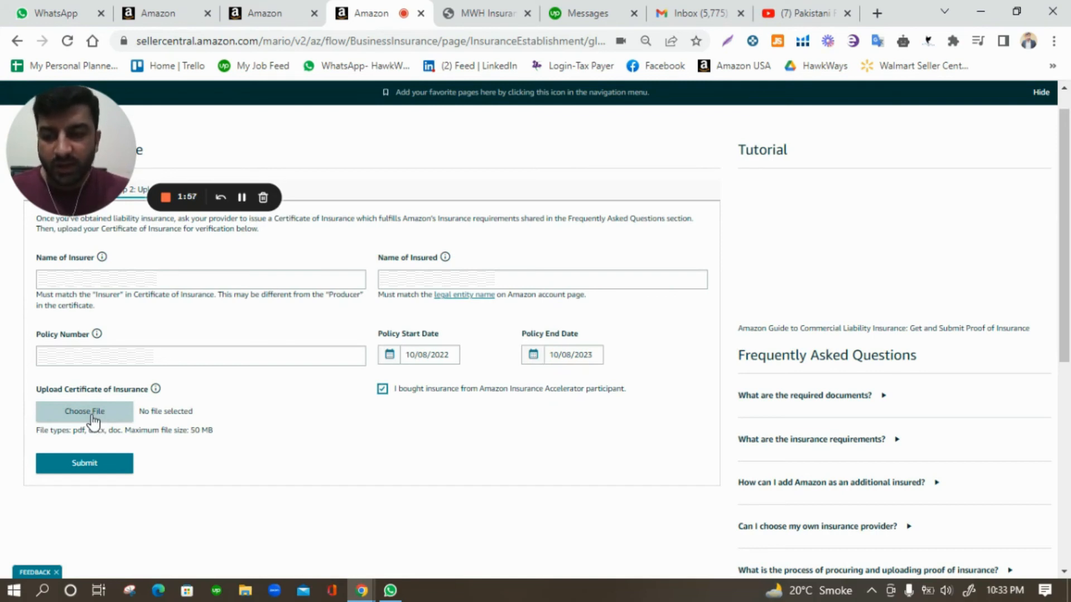
{"action": "mouse_move", "coordinate": [523, 362]}
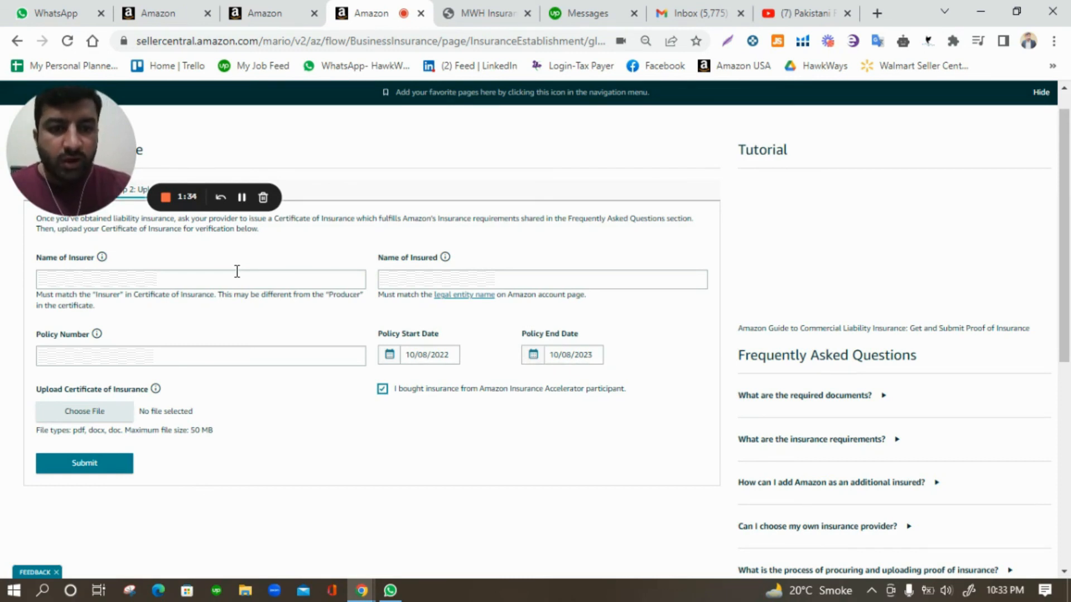
{"action": "mouse_move", "coordinate": [202, 215]}
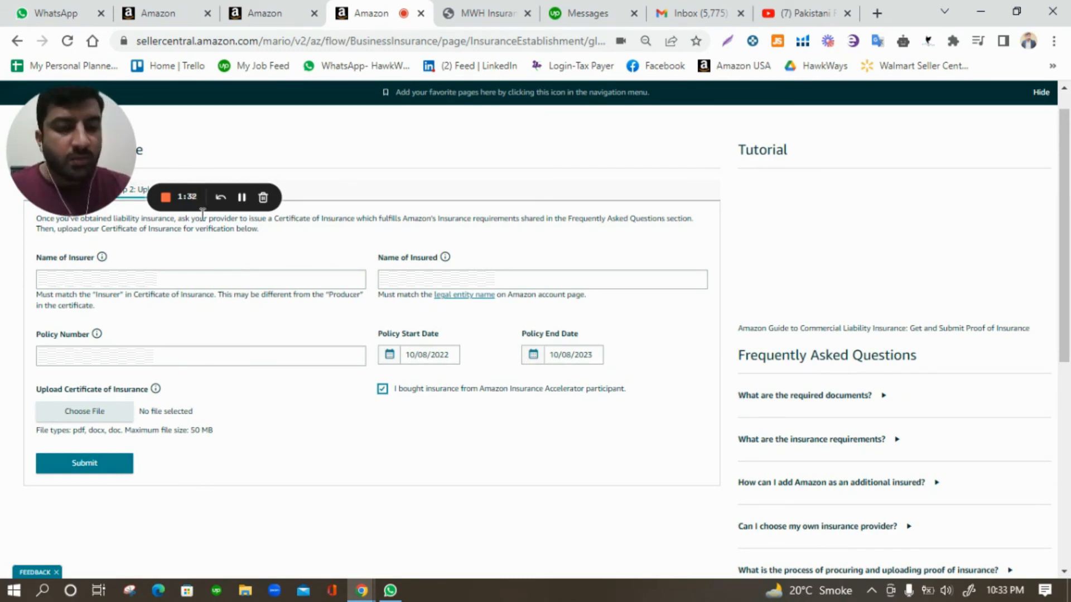